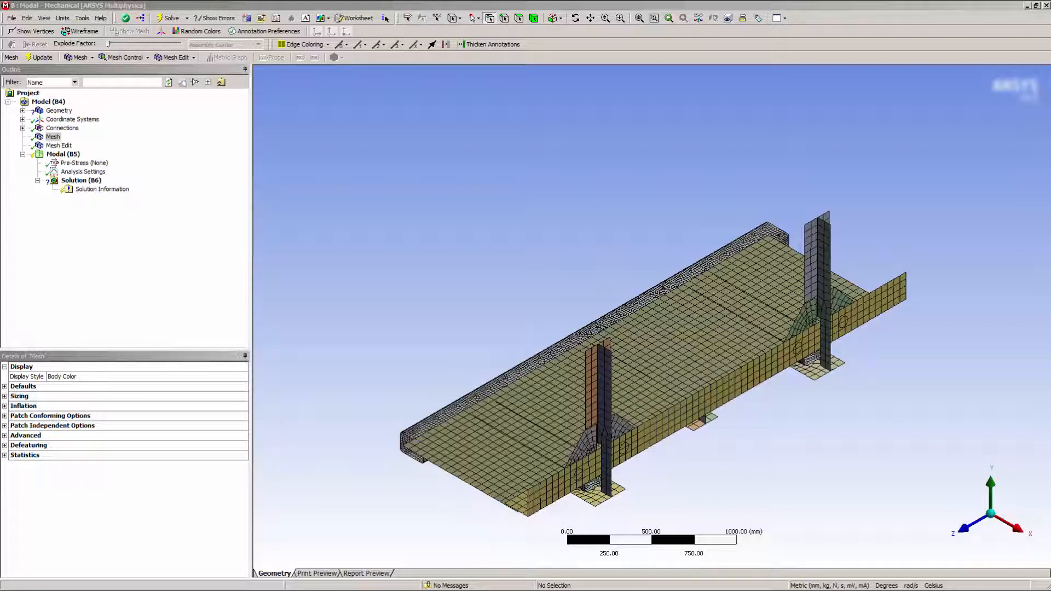
{"action": "mouse_move", "coordinate": [970, 441]}
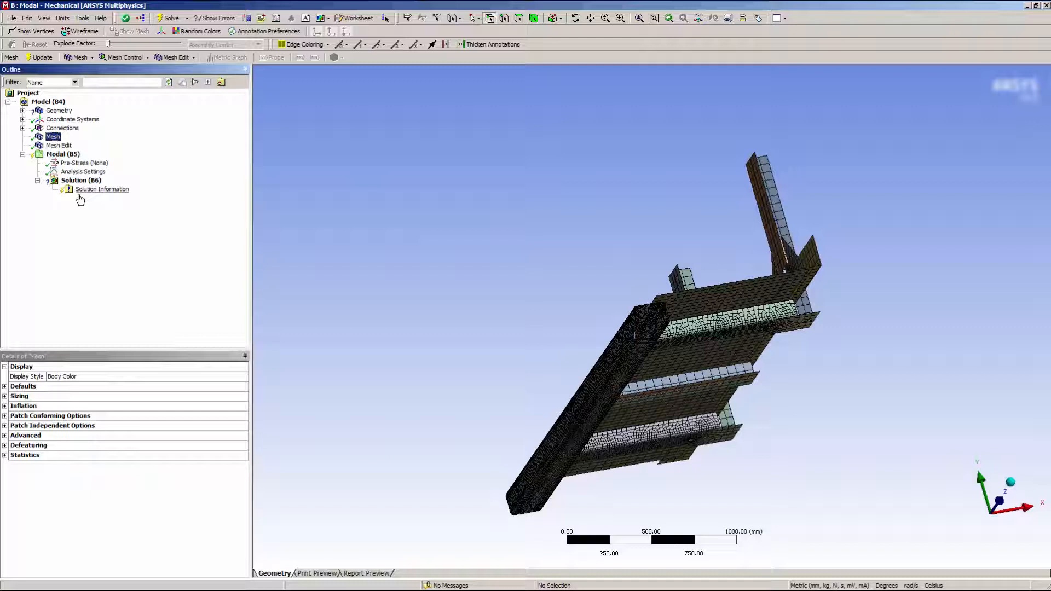
Set the mesh Display Style to Element Quality so low-quality elements show as contours
{"action": "left_click", "coordinate": [243, 376]}
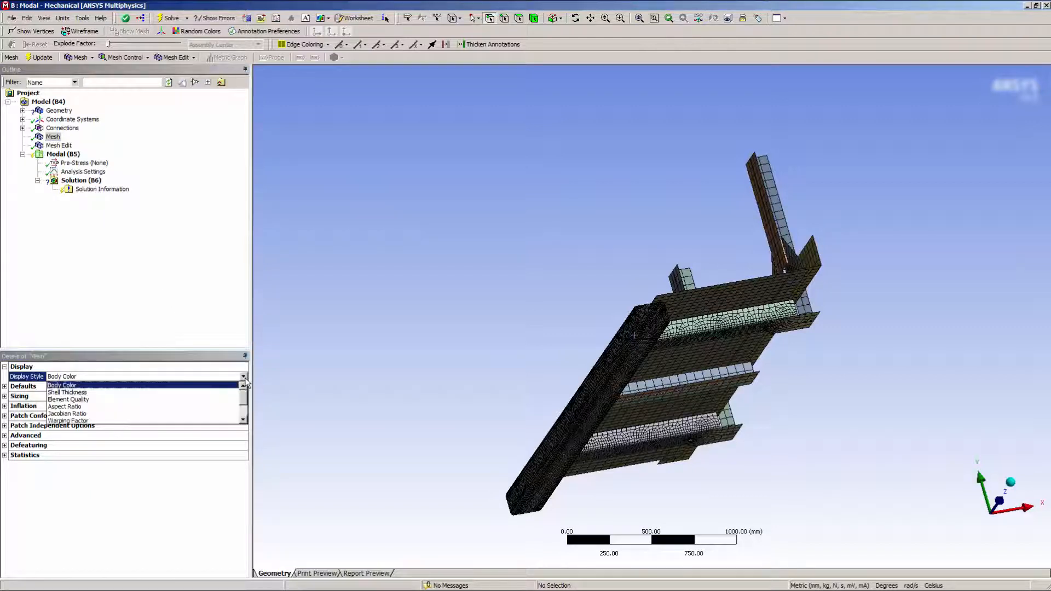
{"action": "left_click", "coordinate": [68, 398]}
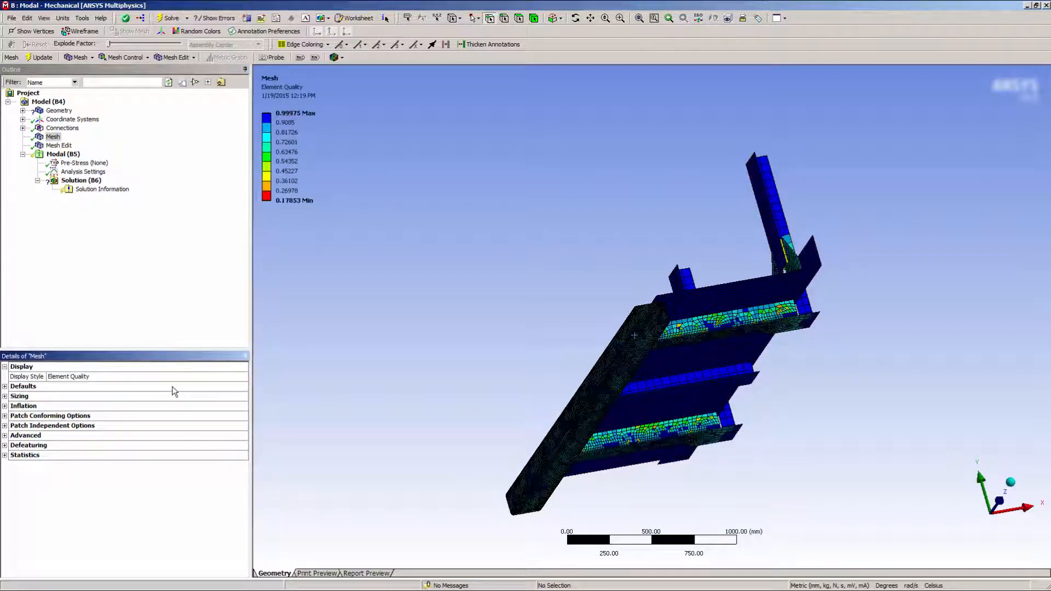
{"action": "left_click", "coordinate": [316, 56]}
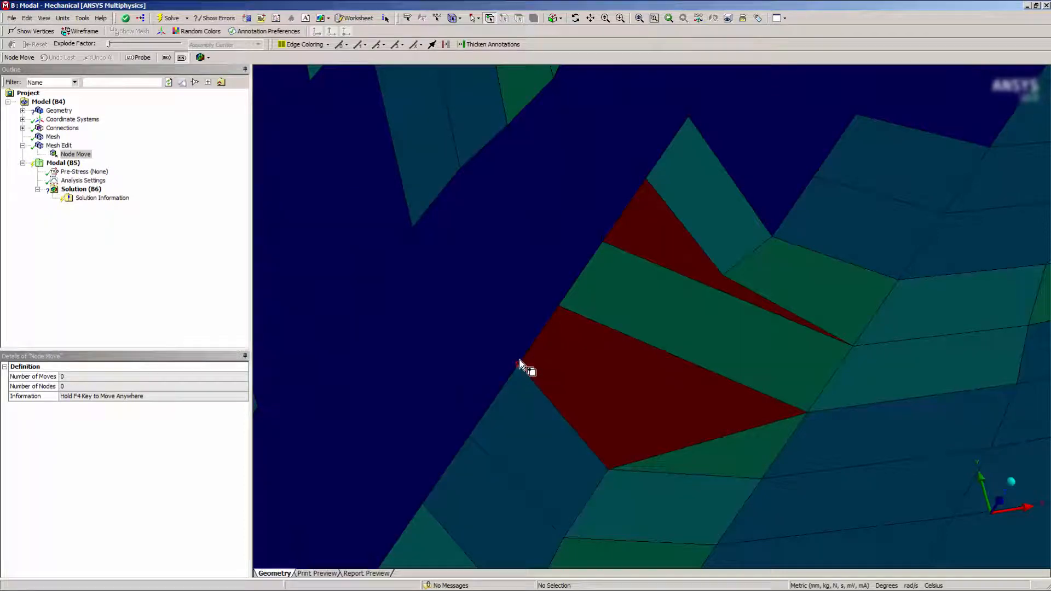
{"action": "left_click", "coordinate": [526, 355]}
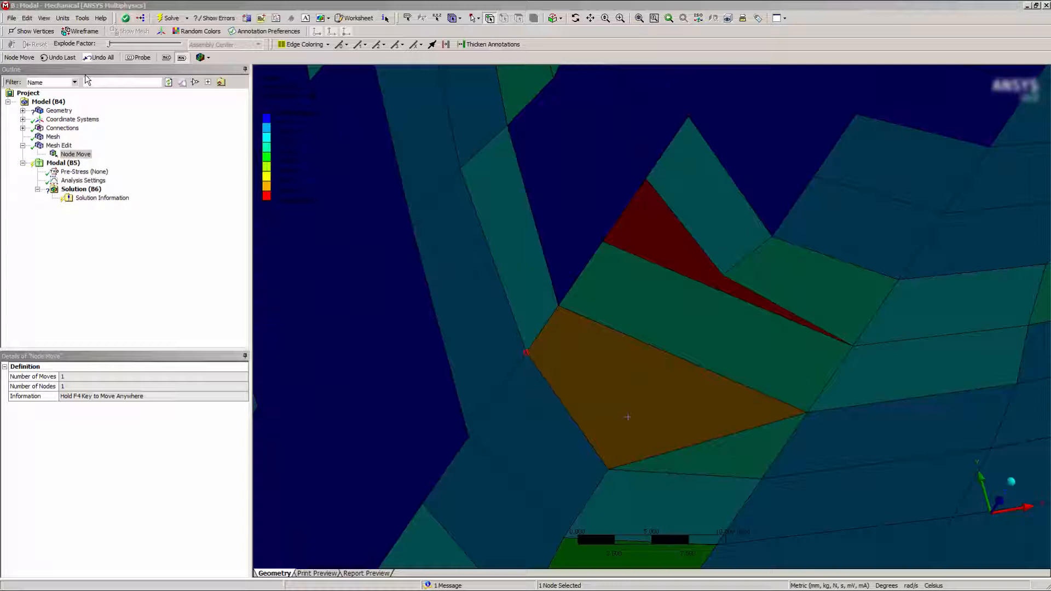
{"action": "left_click", "coordinate": [57, 57]}
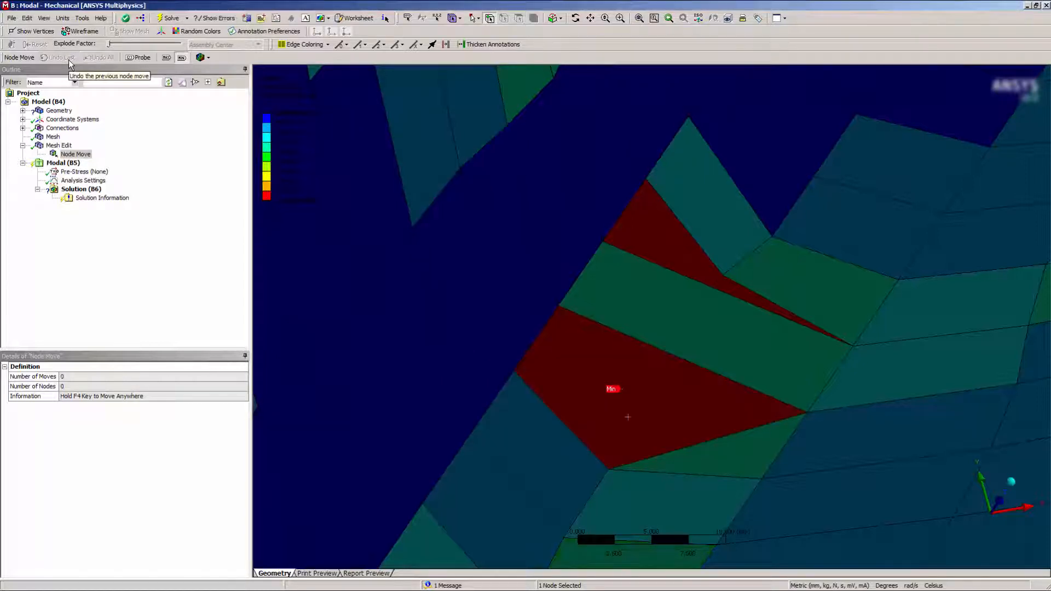
{"action": "mouse_move", "coordinate": [102, 64]}
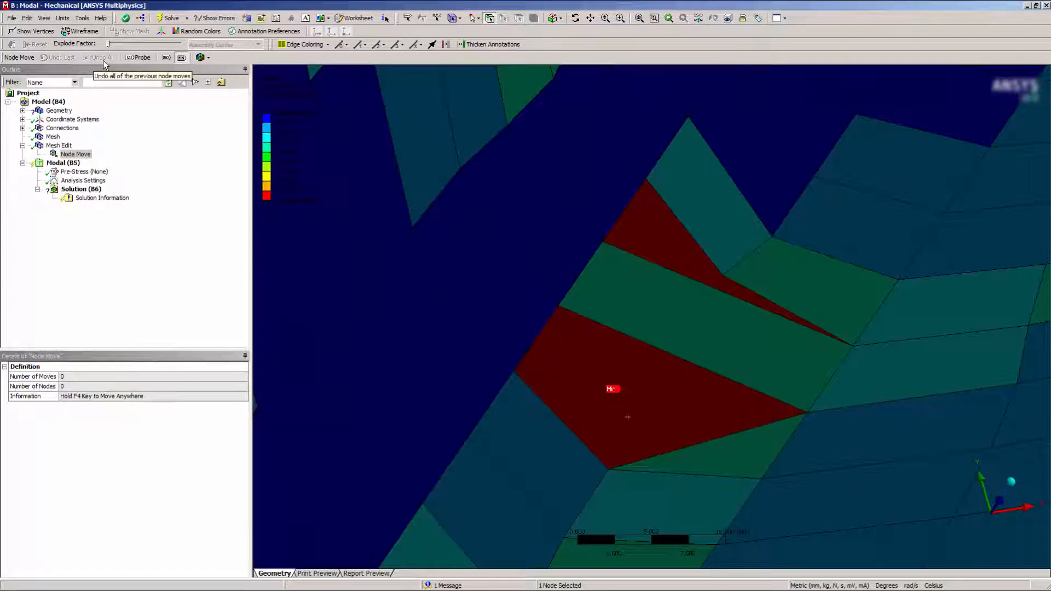
{"action": "mouse_move", "coordinate": [235, 268]}
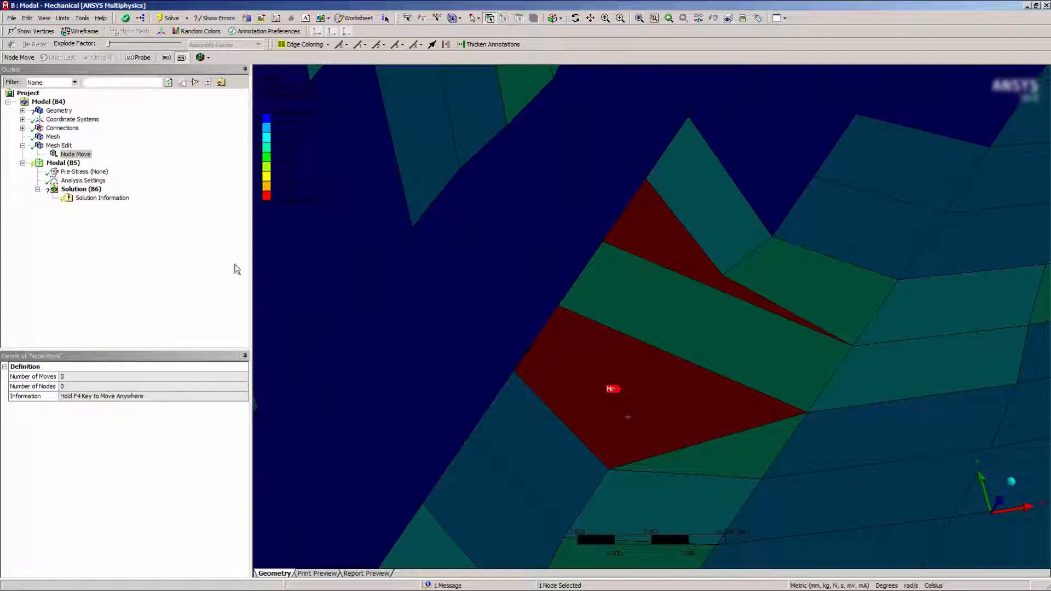